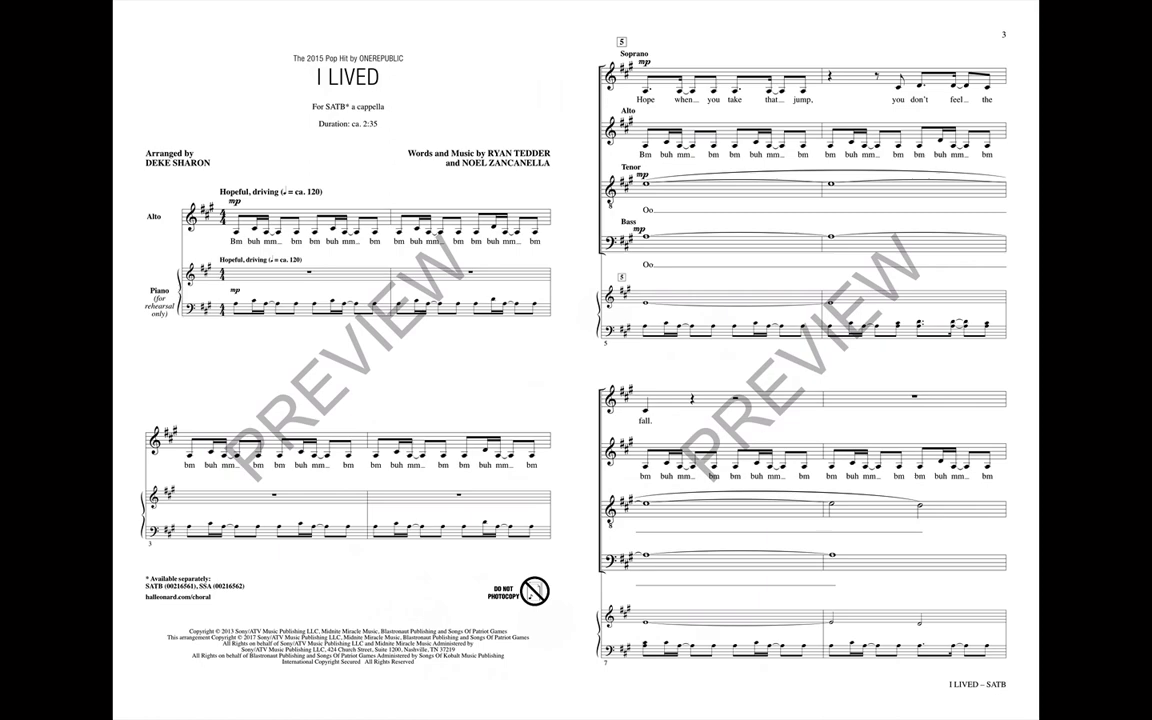
scroll("down", 3)
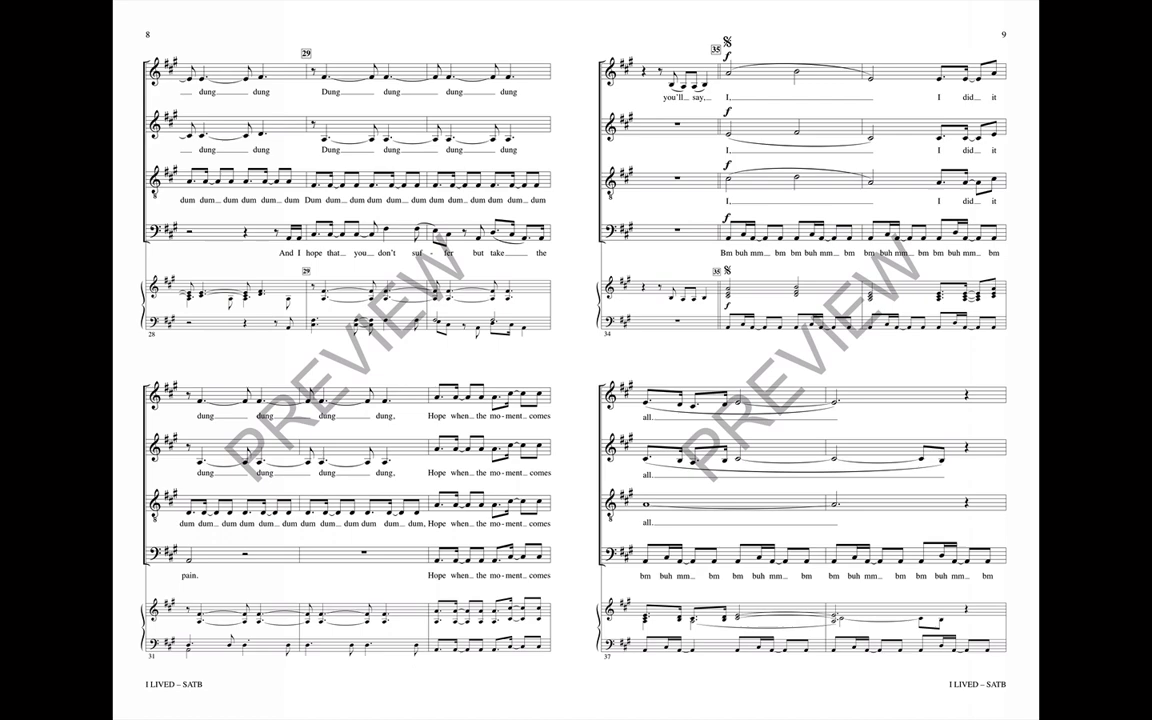
scroll("down", 3)
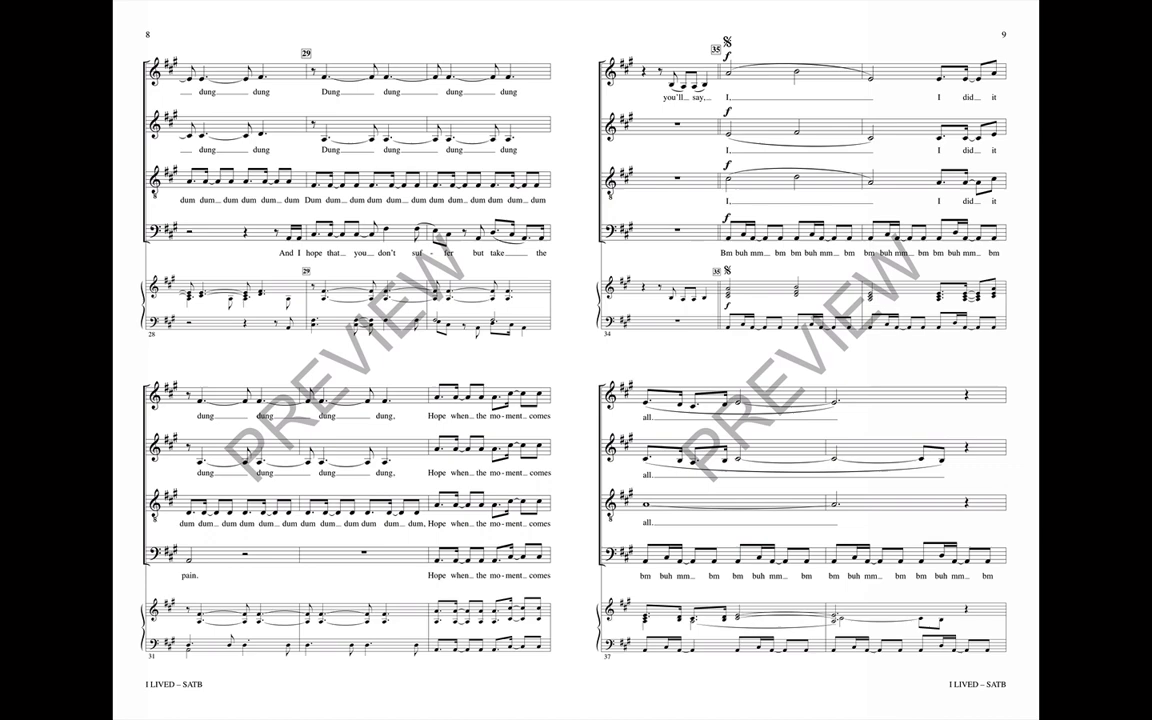
scroll("down", 3)
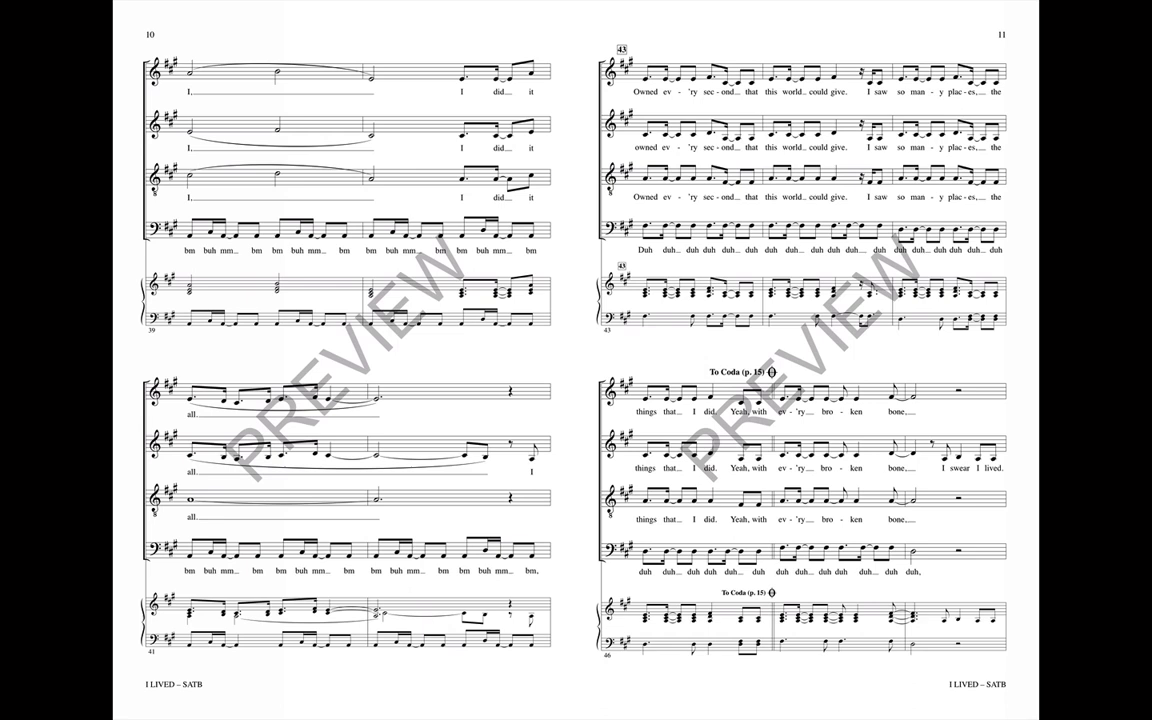